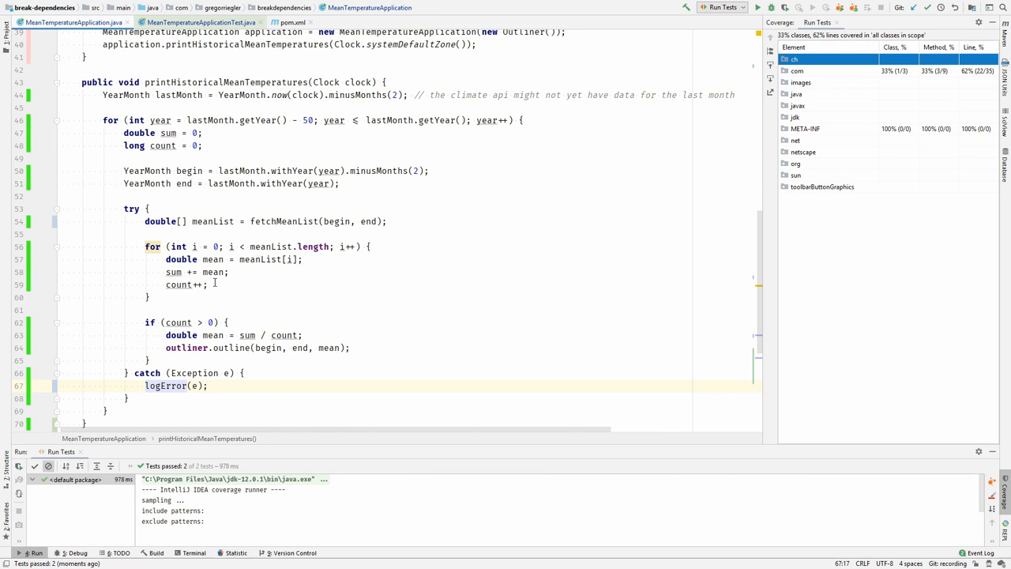
# - Review the pitest-maven plugin in pom.xml, then launch pitest:mutationCoverage from MeanTemperatureApplication.java
pyautogui.click(146, 385)
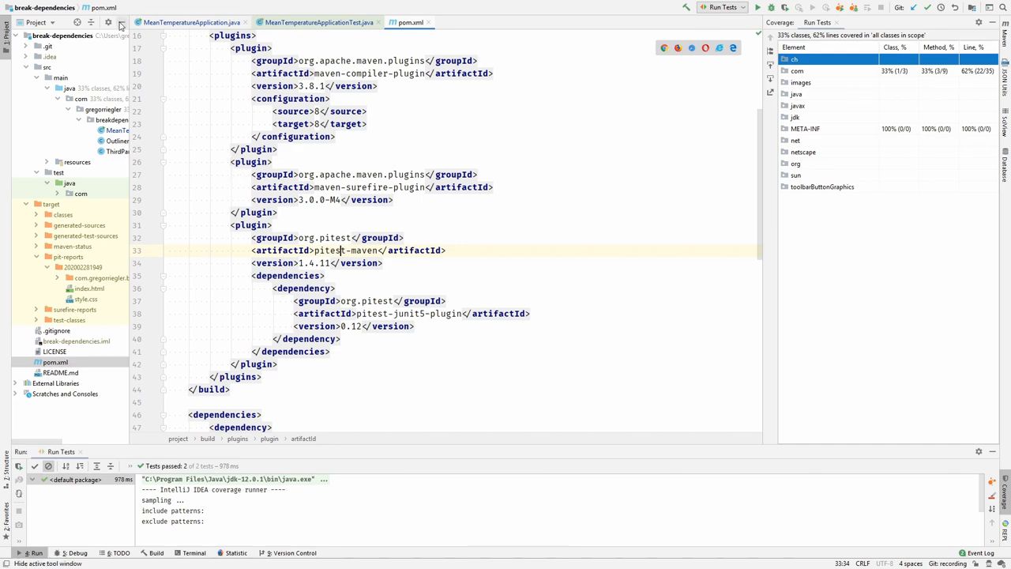
pyautogui.click(72, 22)
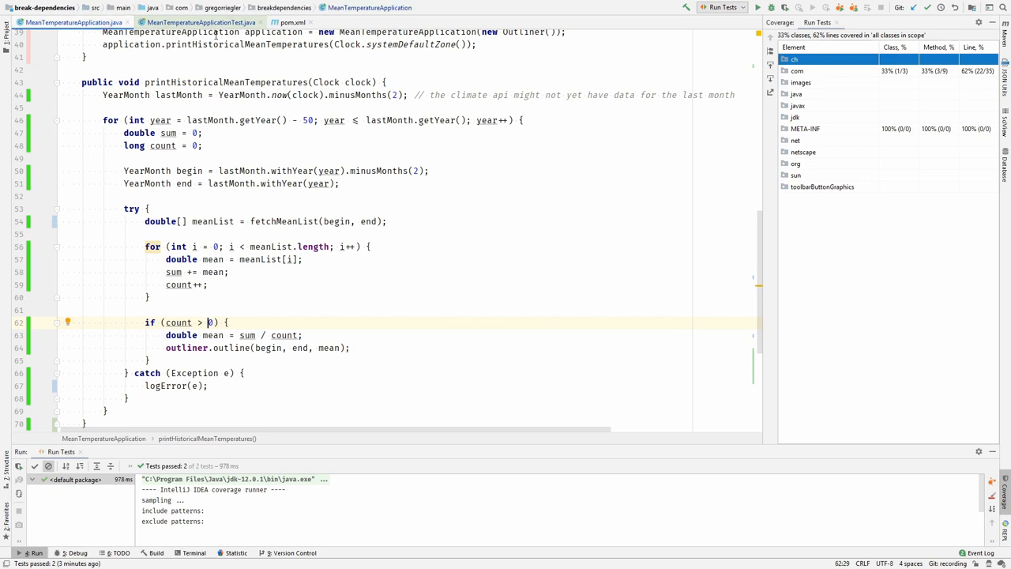
pyautogui.click(723, 7)
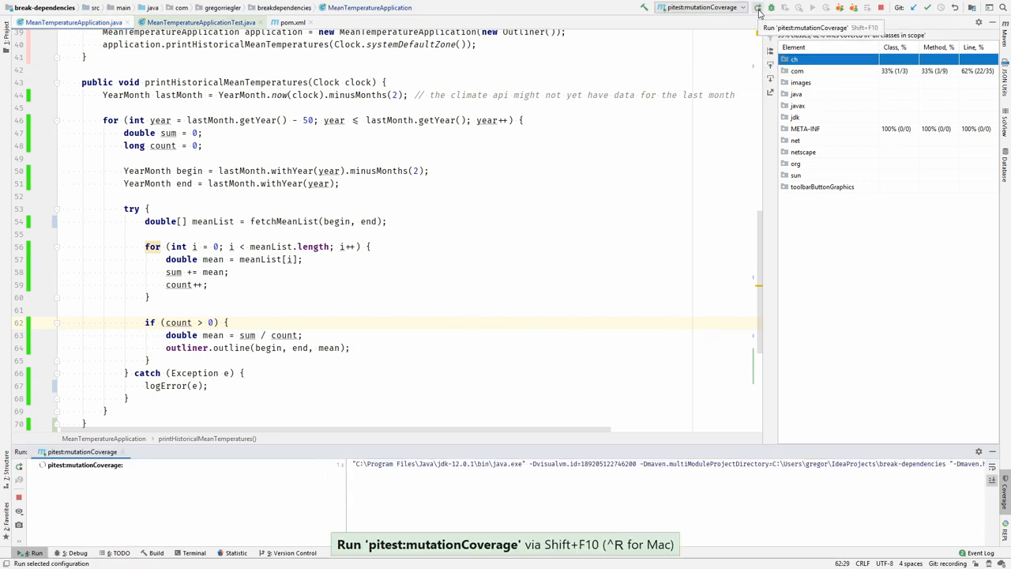
# - Let the Maven run reach BUILD SUCCESS and view pit-reports index.html in the browser
pyautogui.click(758, 6)
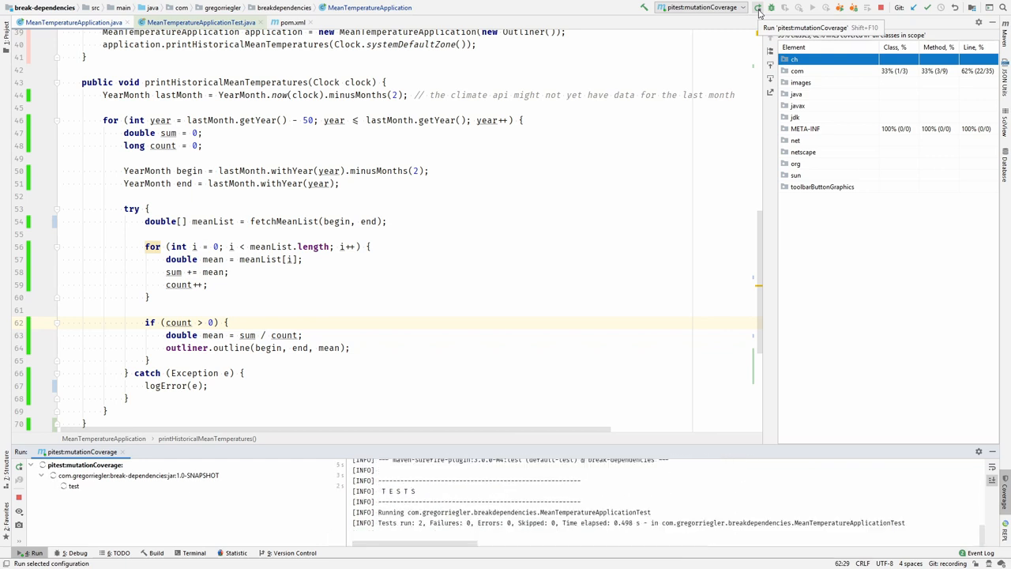
pyautogui.click(756, 7)
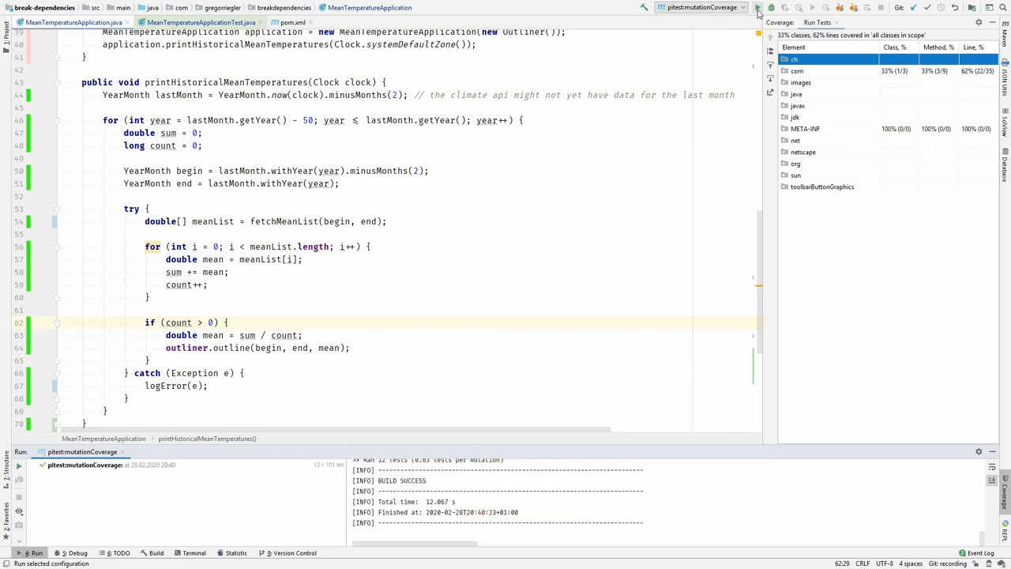
pyautogui.click(6, 22)
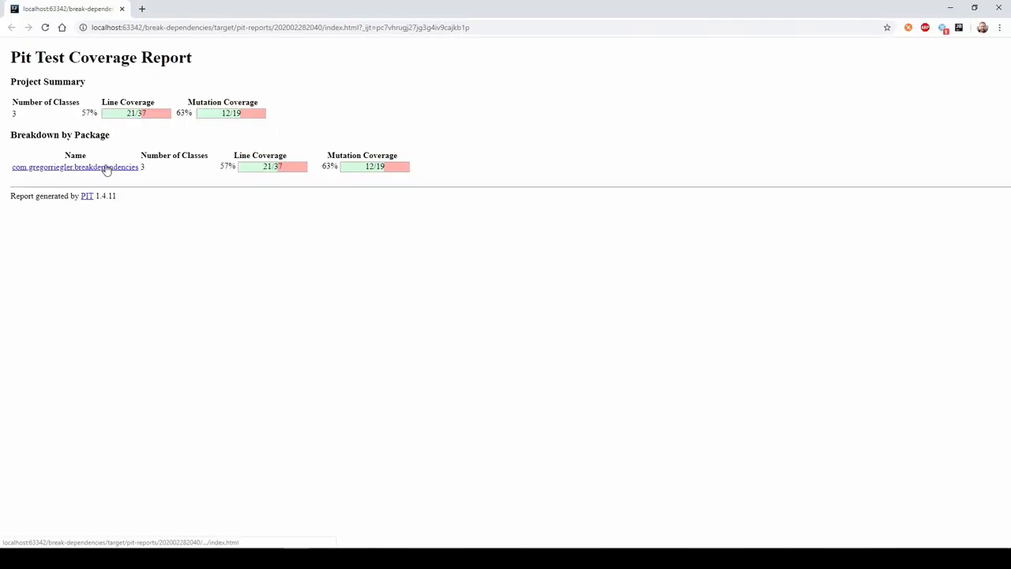
# - Navigate to the breakdependencies package report and the annotated MeanTemperatureApplication.java source
pyautogui.click(76, 168)
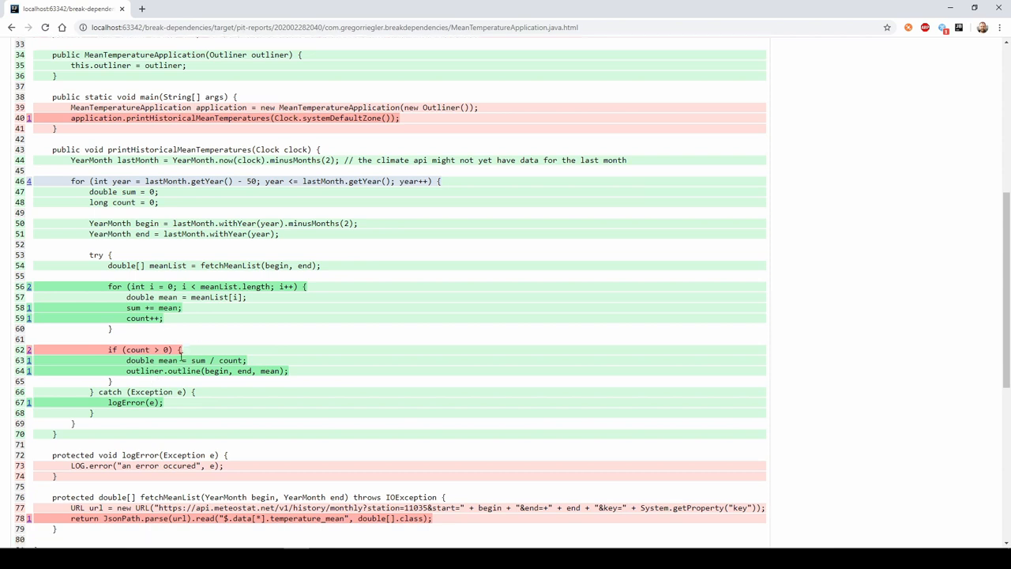
pyautogui.scroll(-3)
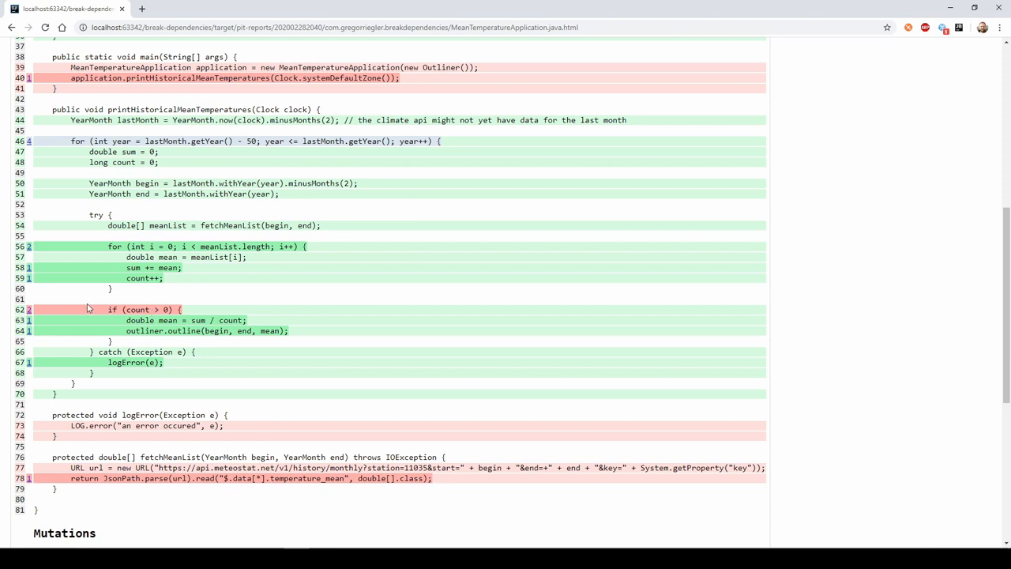
pyautogui.moveTo(168, 308)
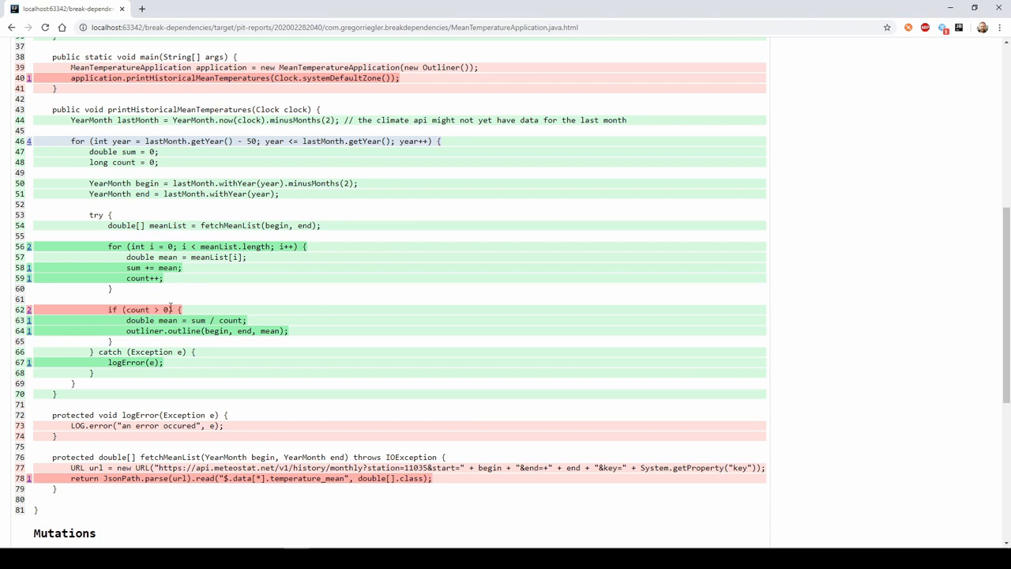
pyautogui.moveTo(29, 308)
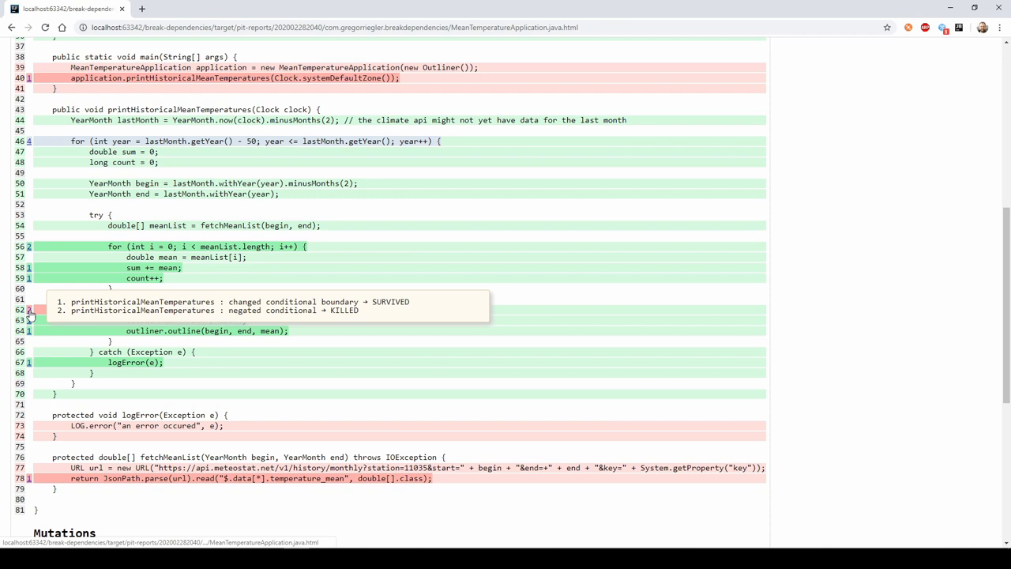
pyautogui.moveTo(213, 309)
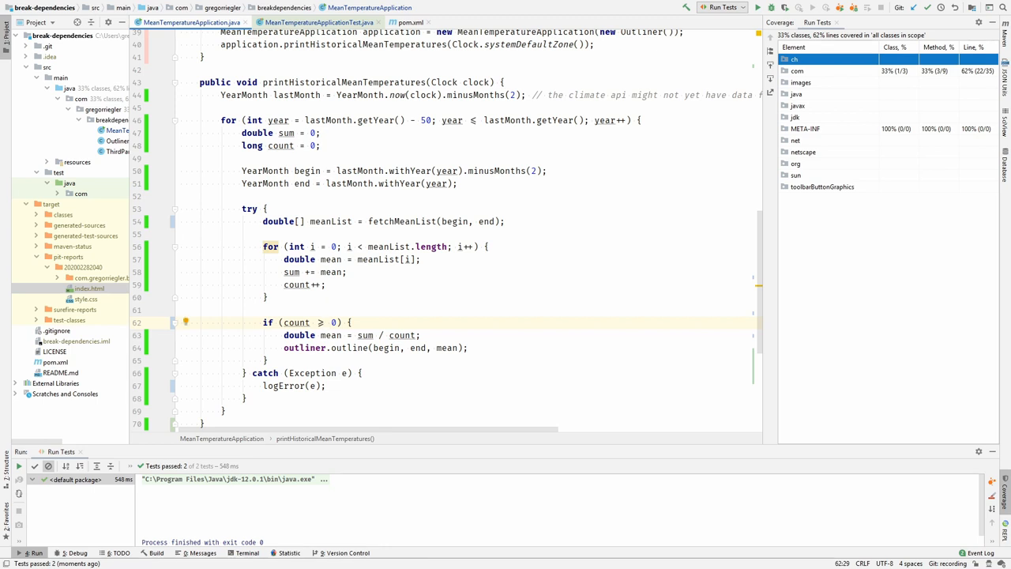
# - Undo the count >= 0 change back to count > 0 and show pom.xml
pyautogui.press('ctrl+z')
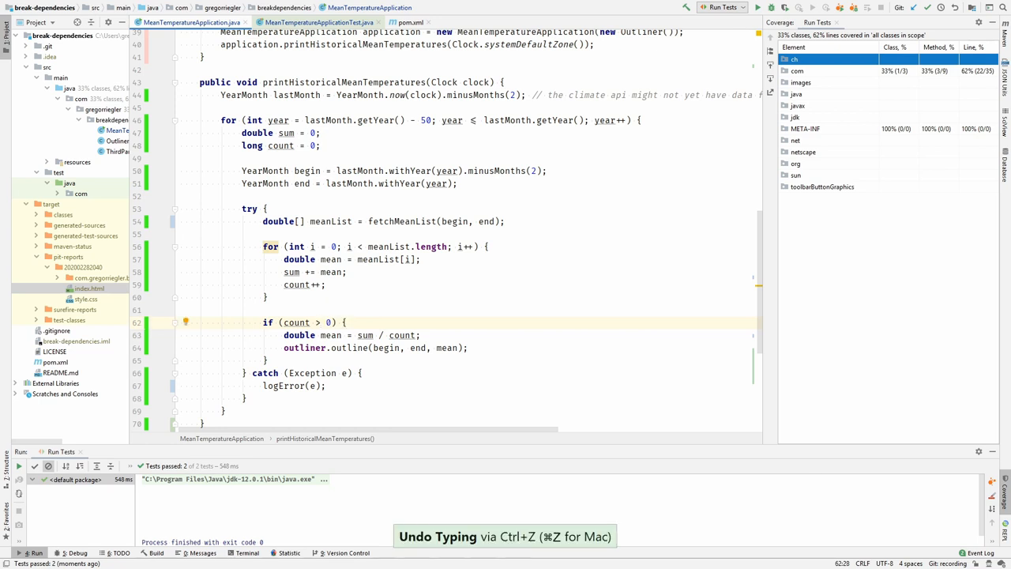
pyautogui.click(410, 22)
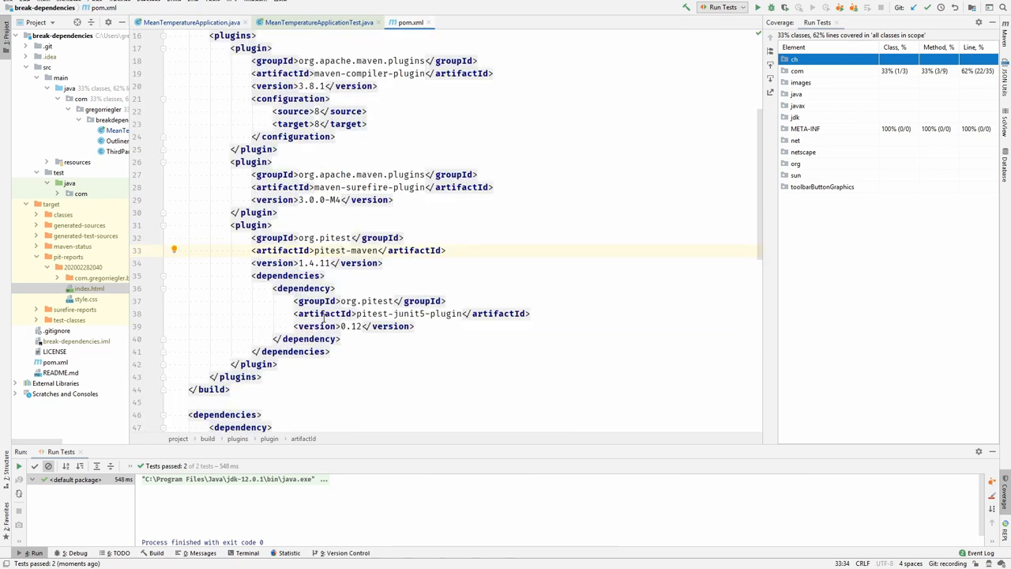
# - Edit the pitest-maven plugin configuration in pom.xml before rerunning mutation coverage
pyautogui.write('c')
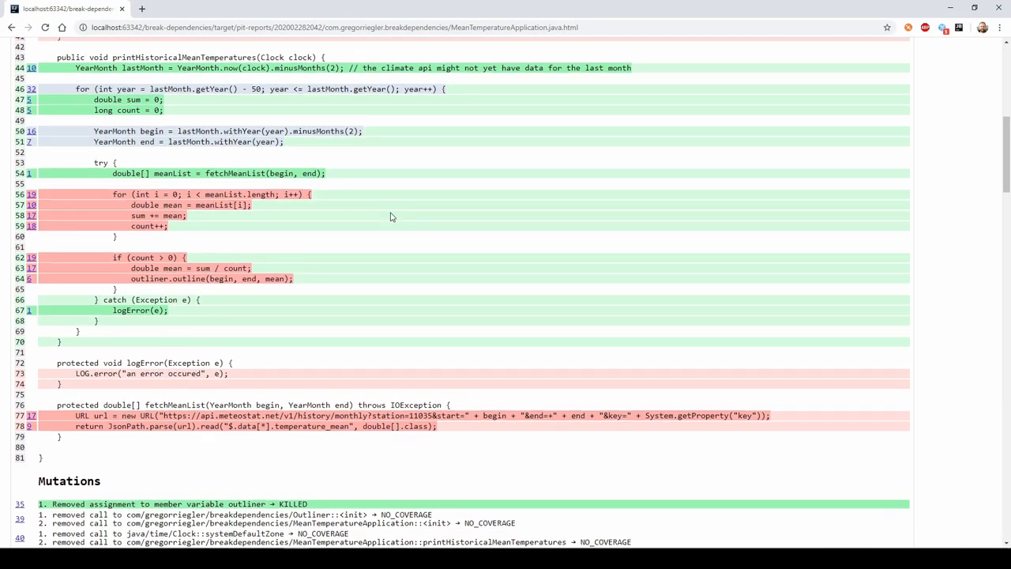
# - Scroll the new MeanTemperatureApplication report through the red NO_COVERAGE loop and averaging lines
pyautogui.scroll(3)
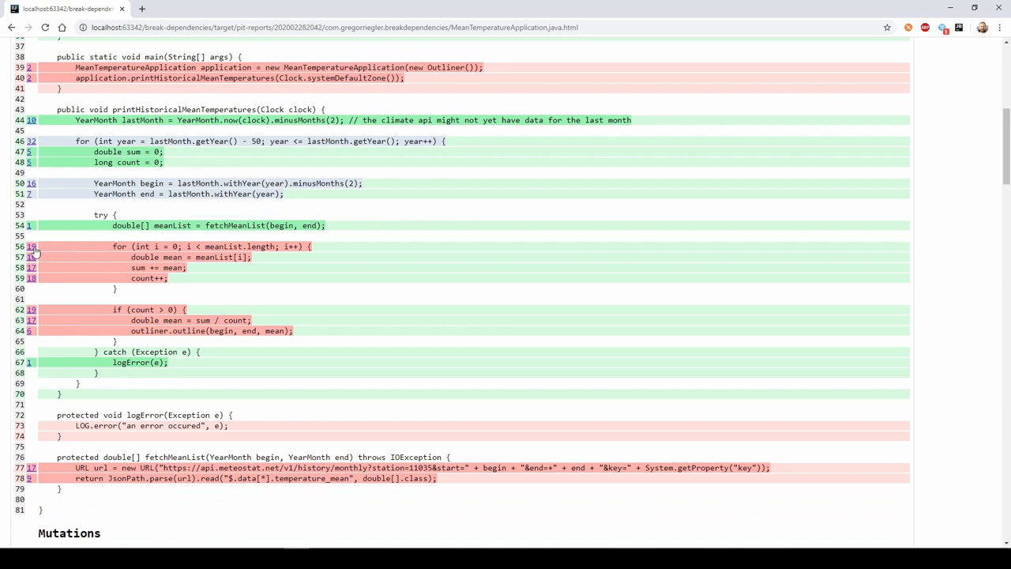
pyautogui.moveTo(139, 281)
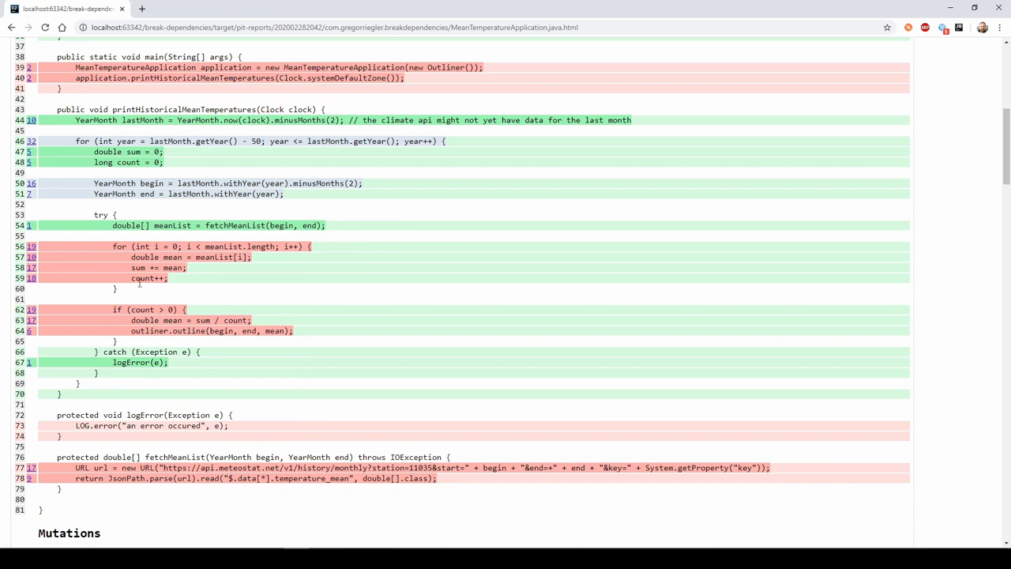